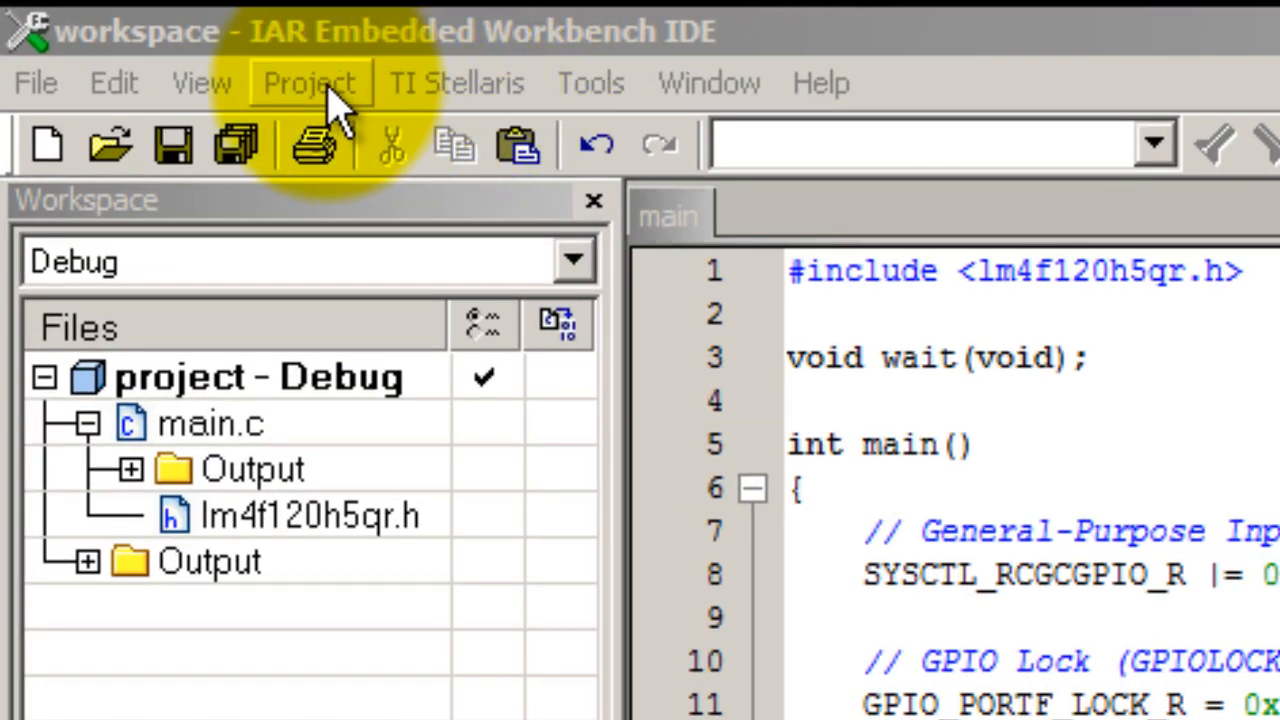
pyautogui.click(307, 82)
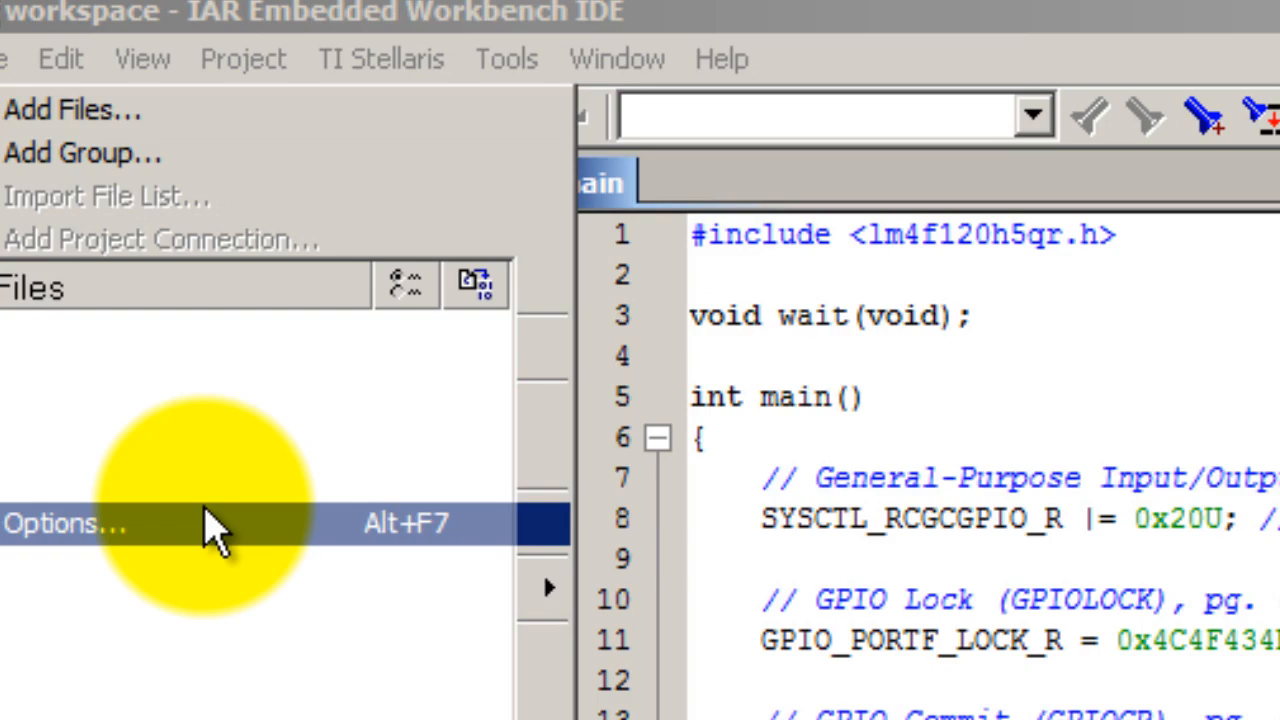
pyautogui.click(60, 524)
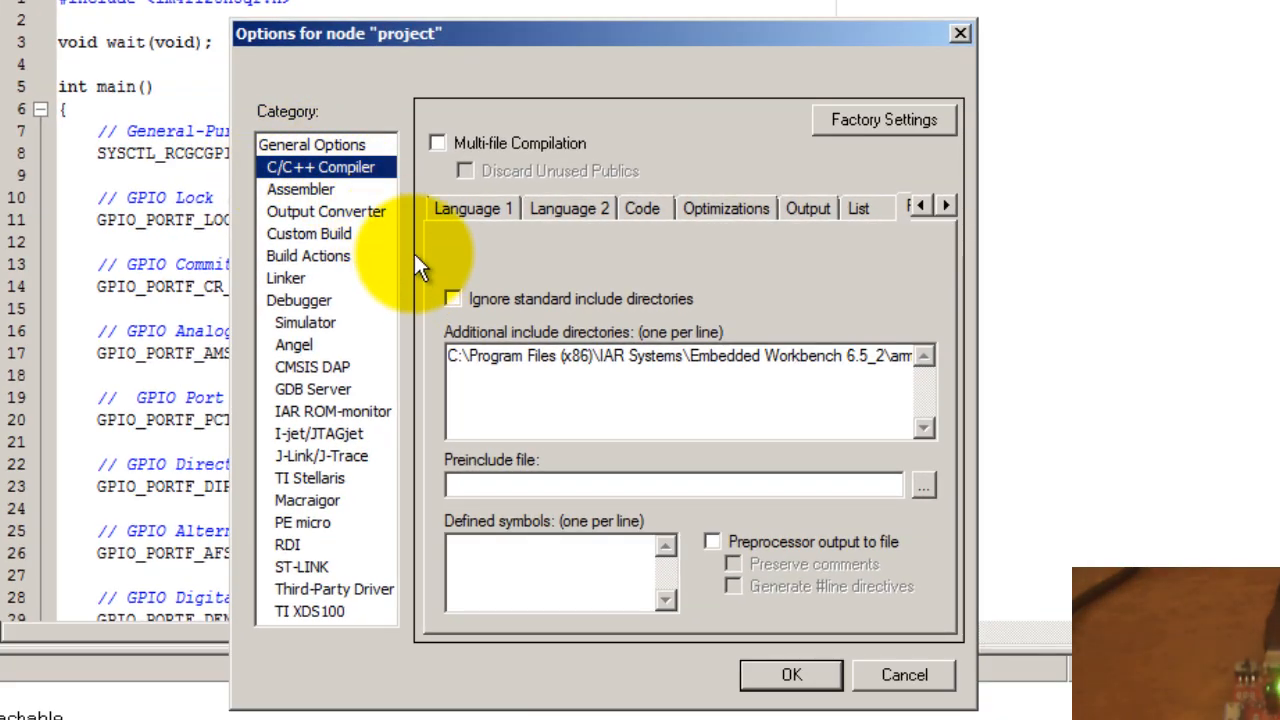
pyautogui.click(311, 144)
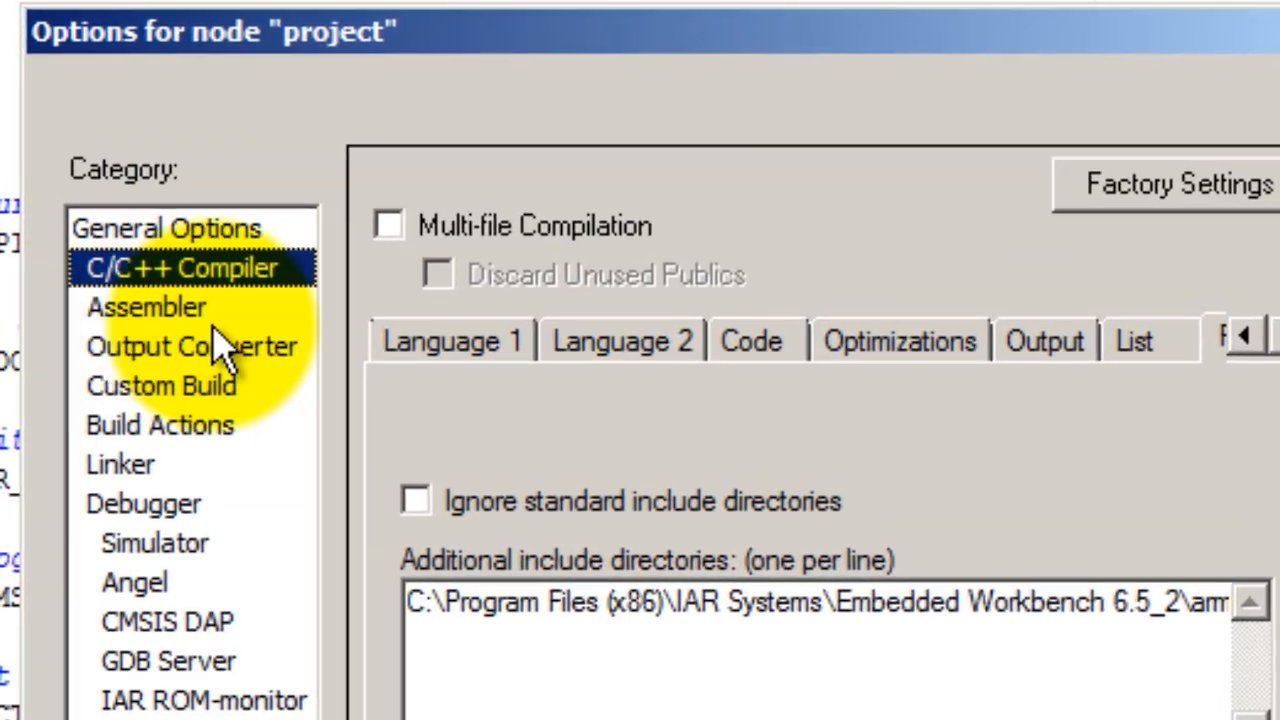
pyautogui.moveTo(745, 335)
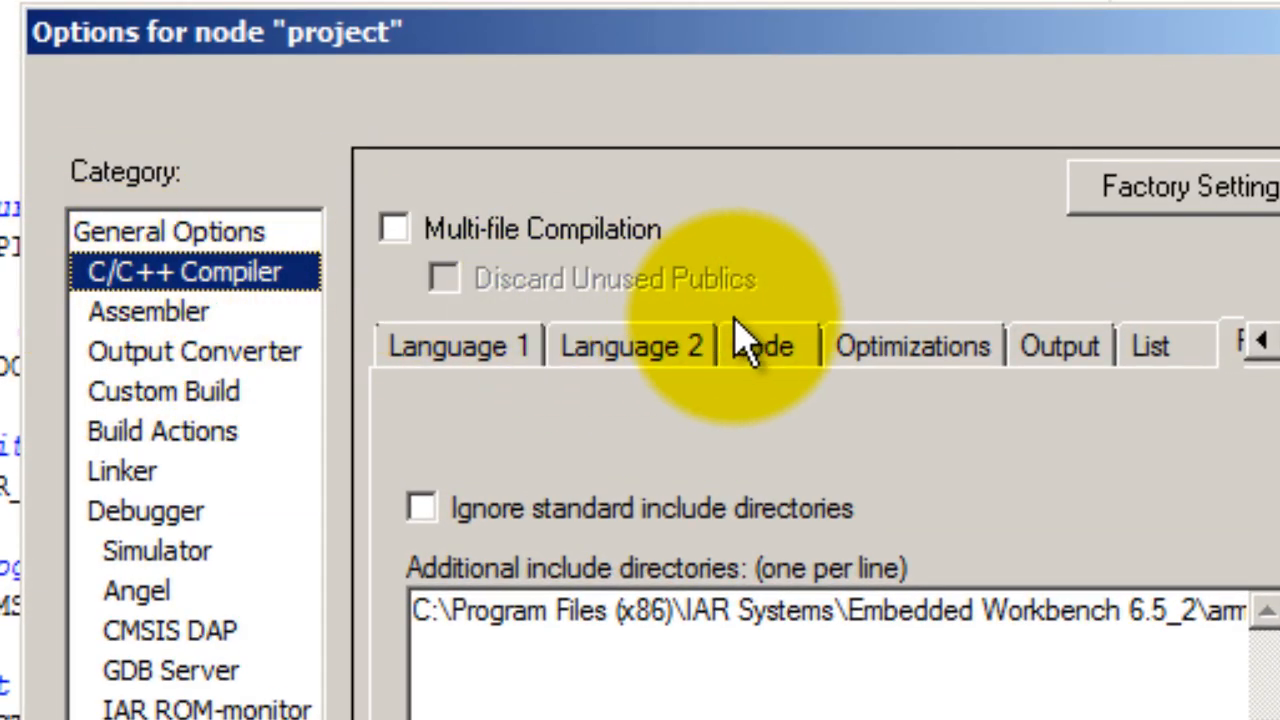
pyautogui.click(1245, 350)
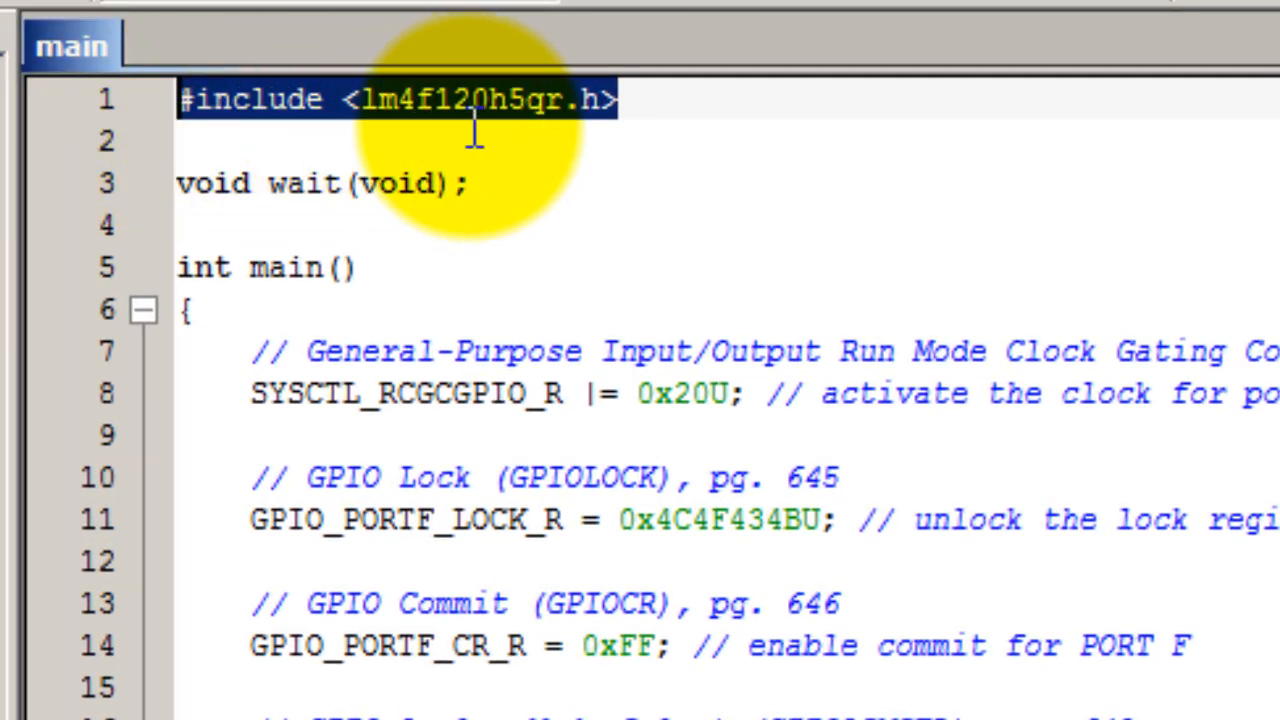
pyautogui.doubleClick(382, 100)
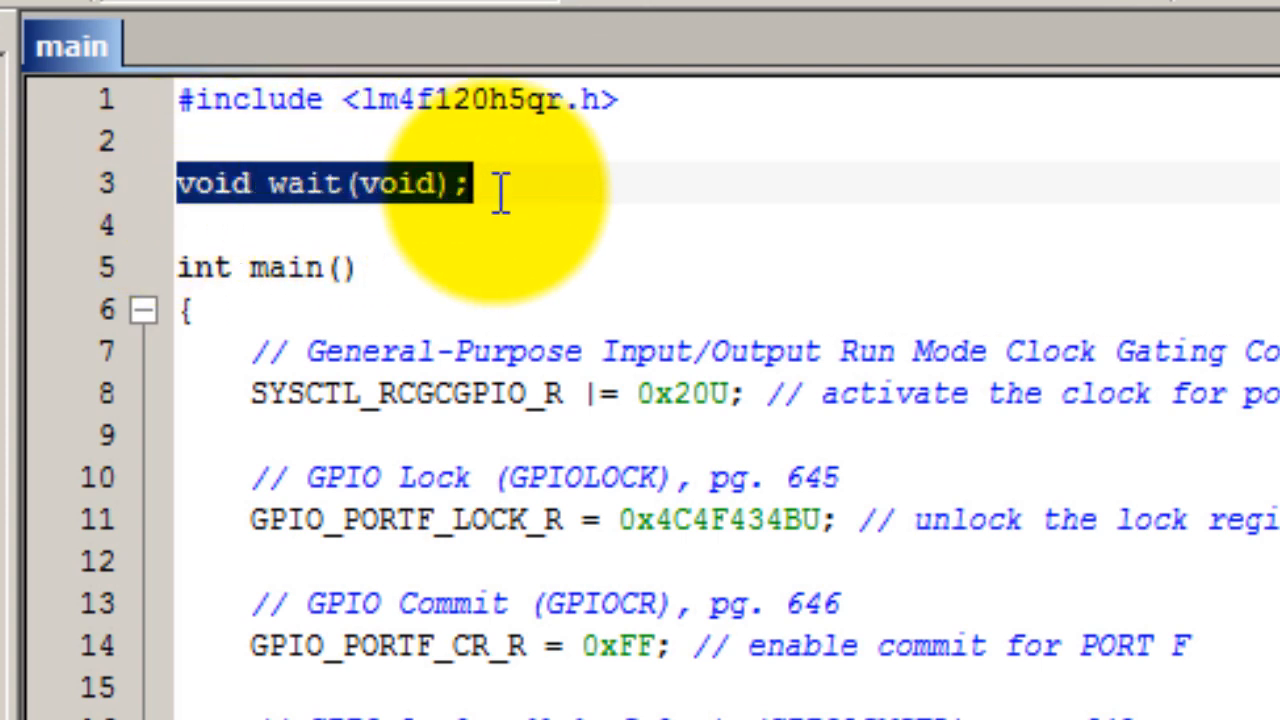
pyautogui.moveTo(450, 270)
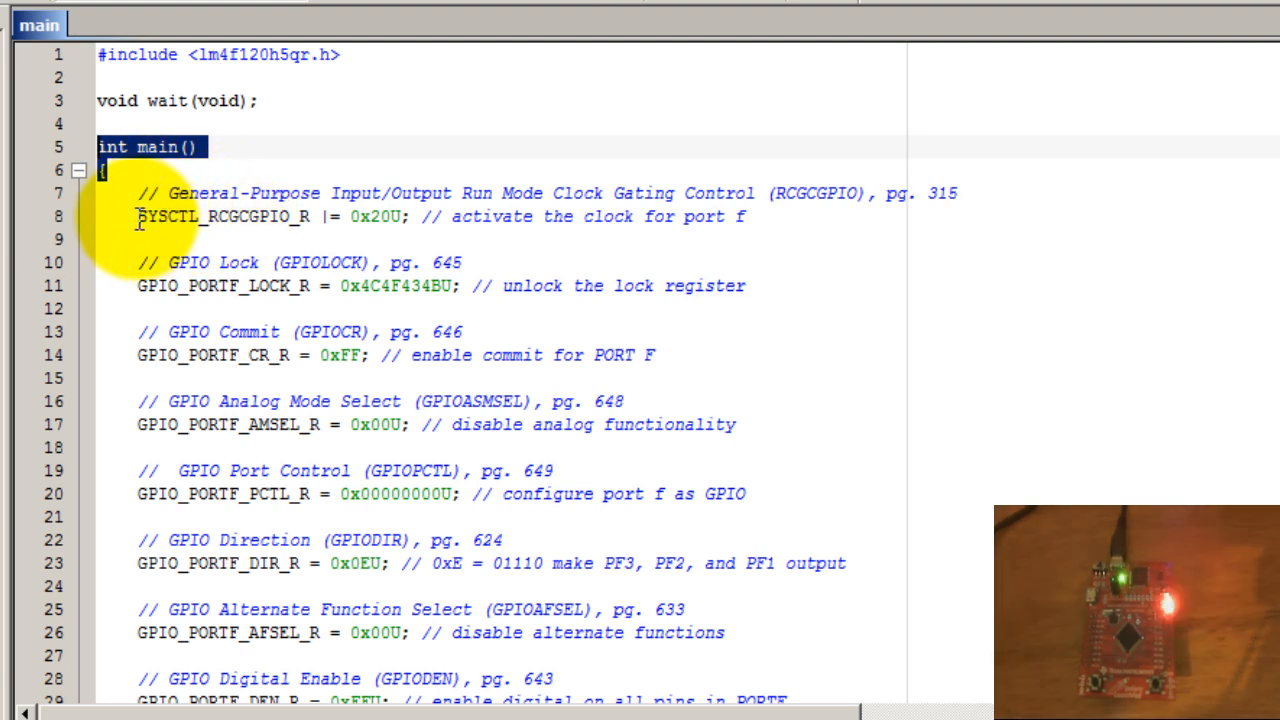
pyautogui.doubleClick(180, 217)
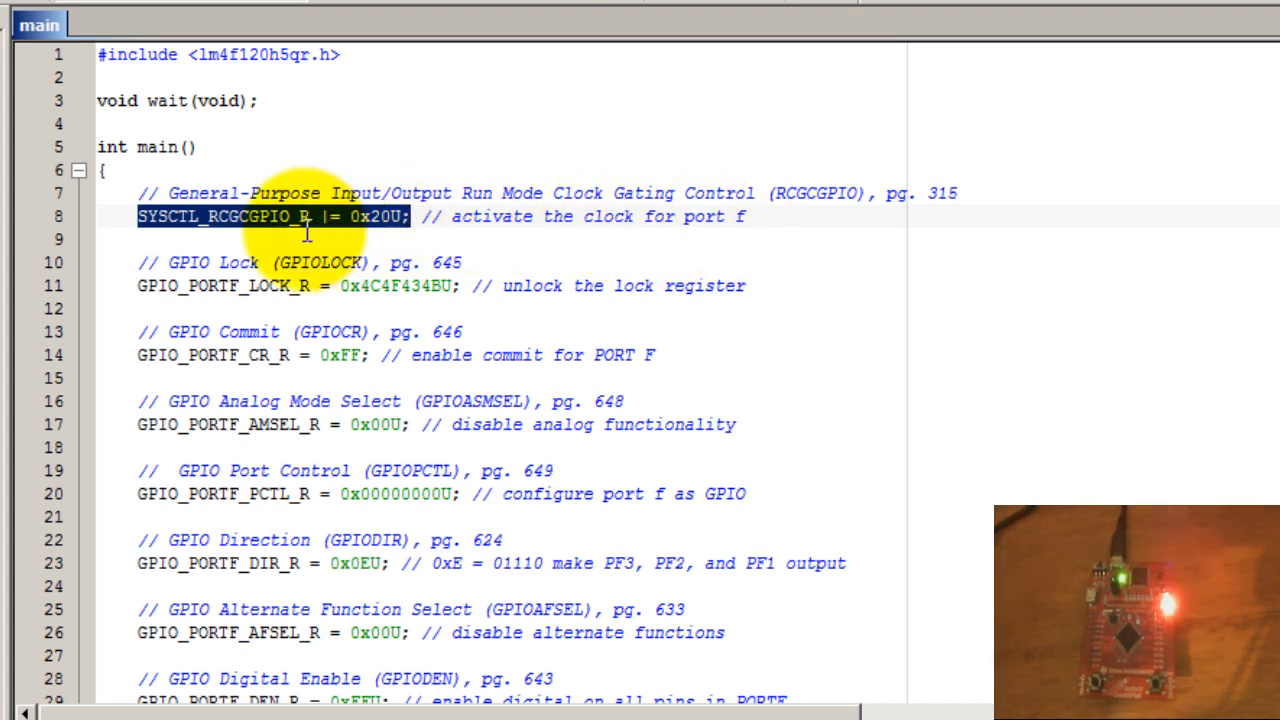
pyautogui.moveTo(660, 222)
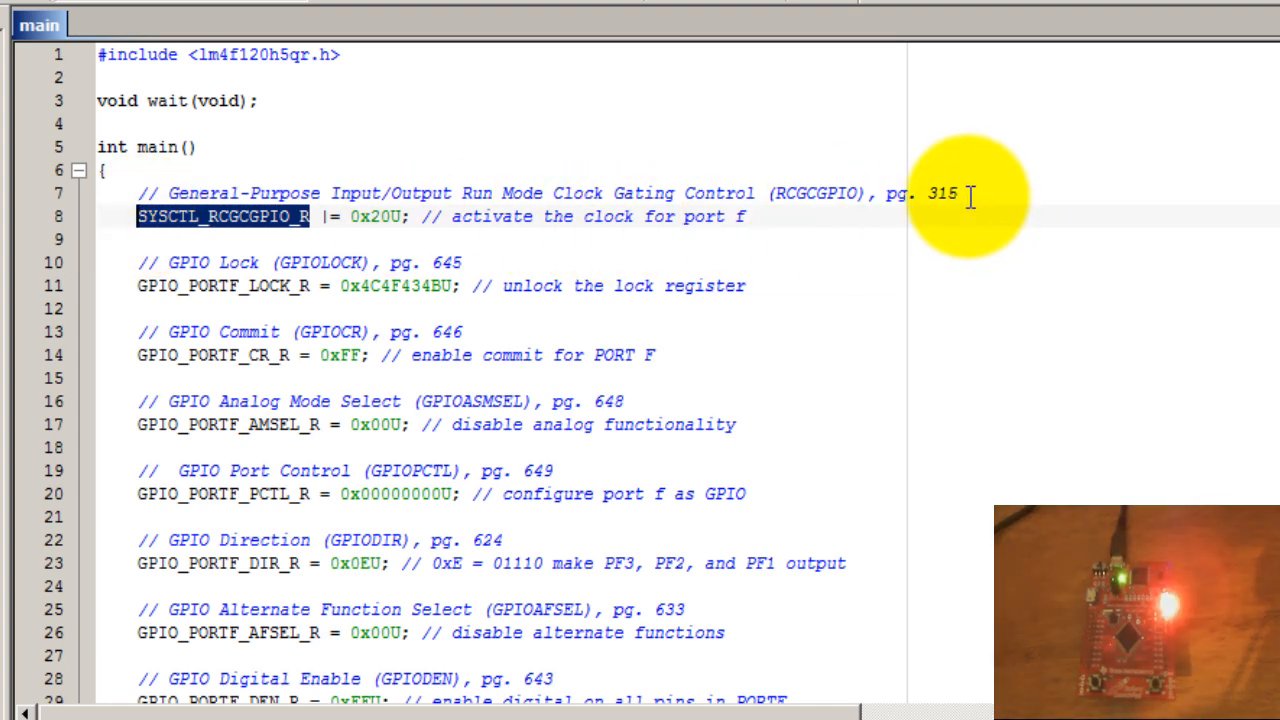
pyautogui.moveTo(885, 193)
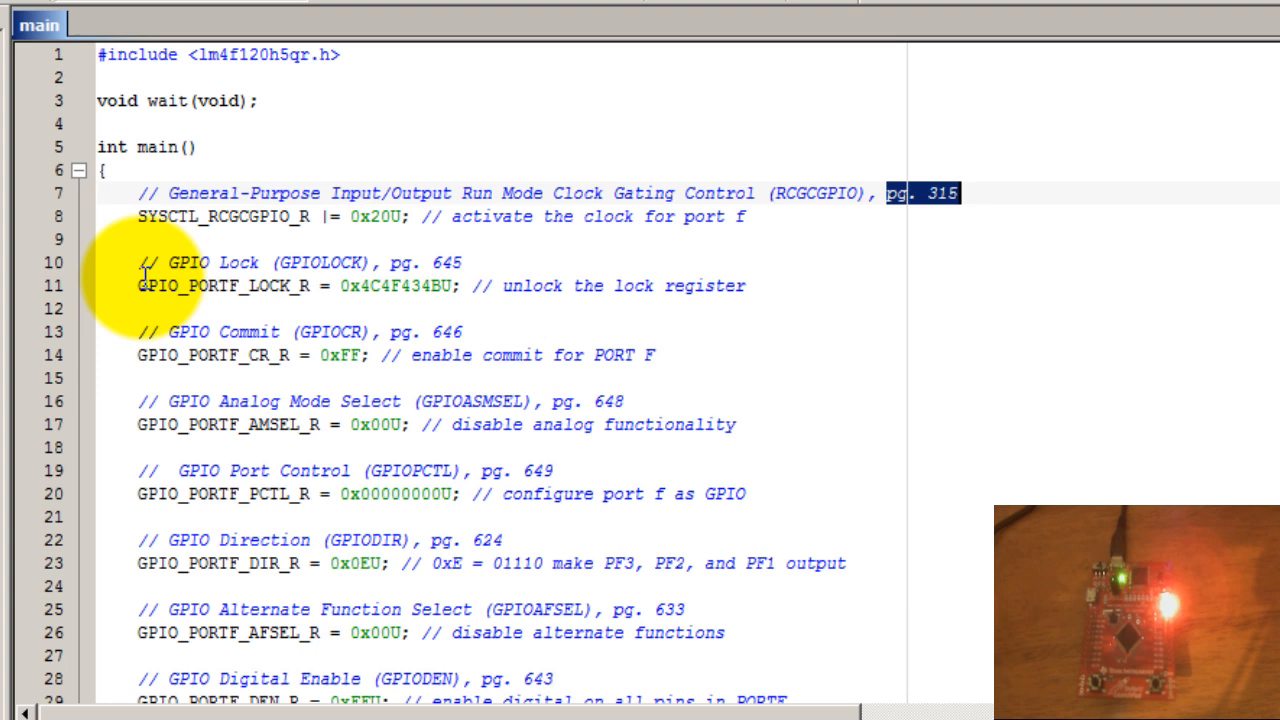
pyautogui.moveTo(340, 276)
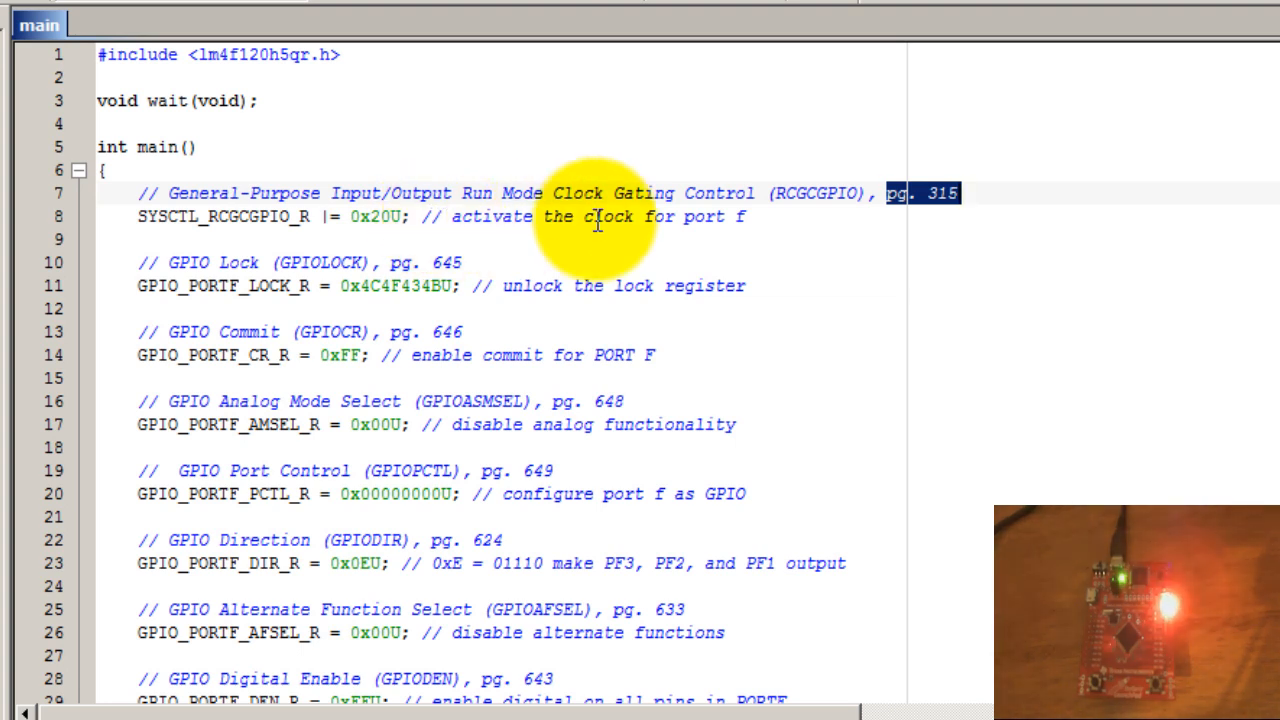
pyautogui.moveTo(728, 218)
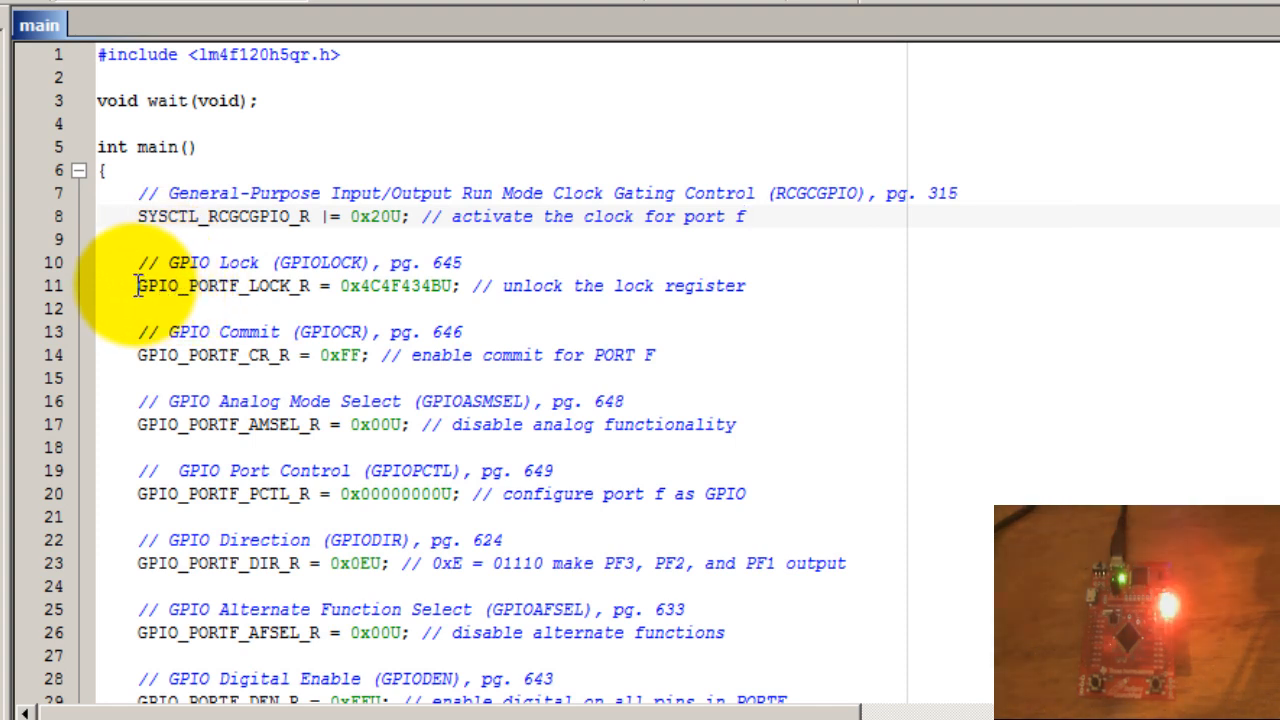
pyautogui.doubleClick(190, 288)
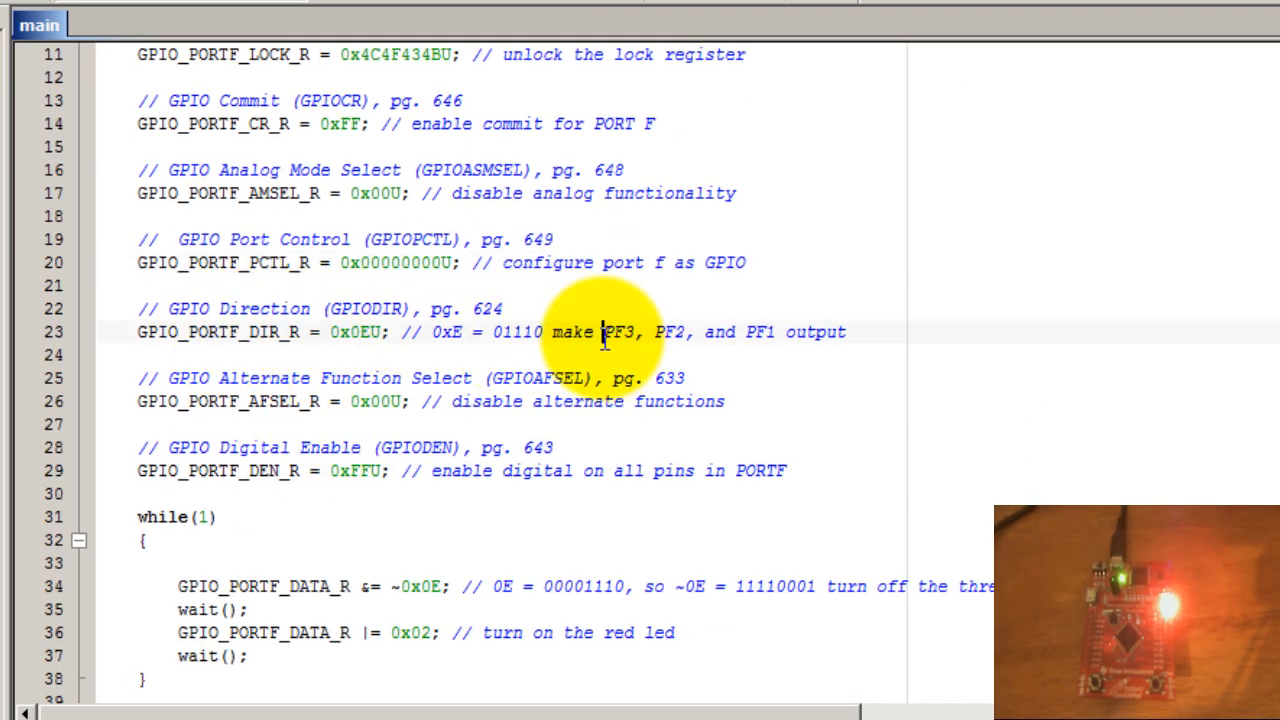
pyautogui.moveTo(600, 332); pyautogui.dragTo(850, 332)
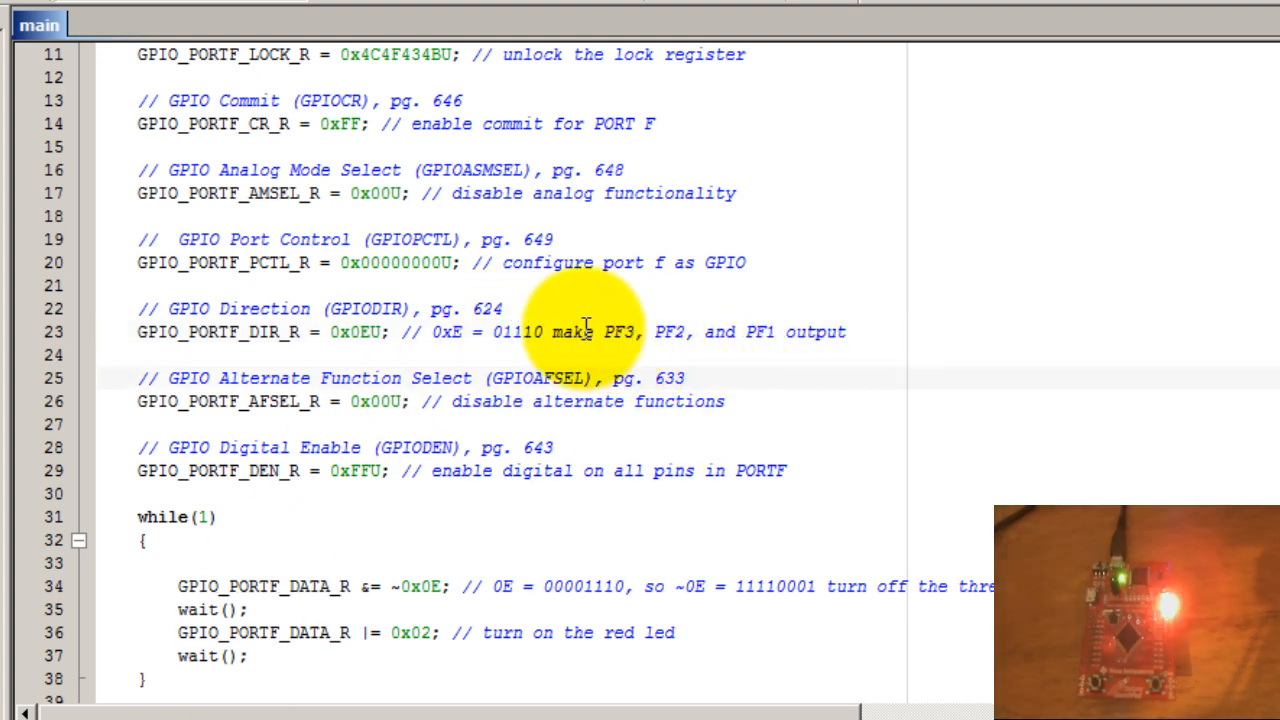
pyautogui.doubleClick(528, 332)
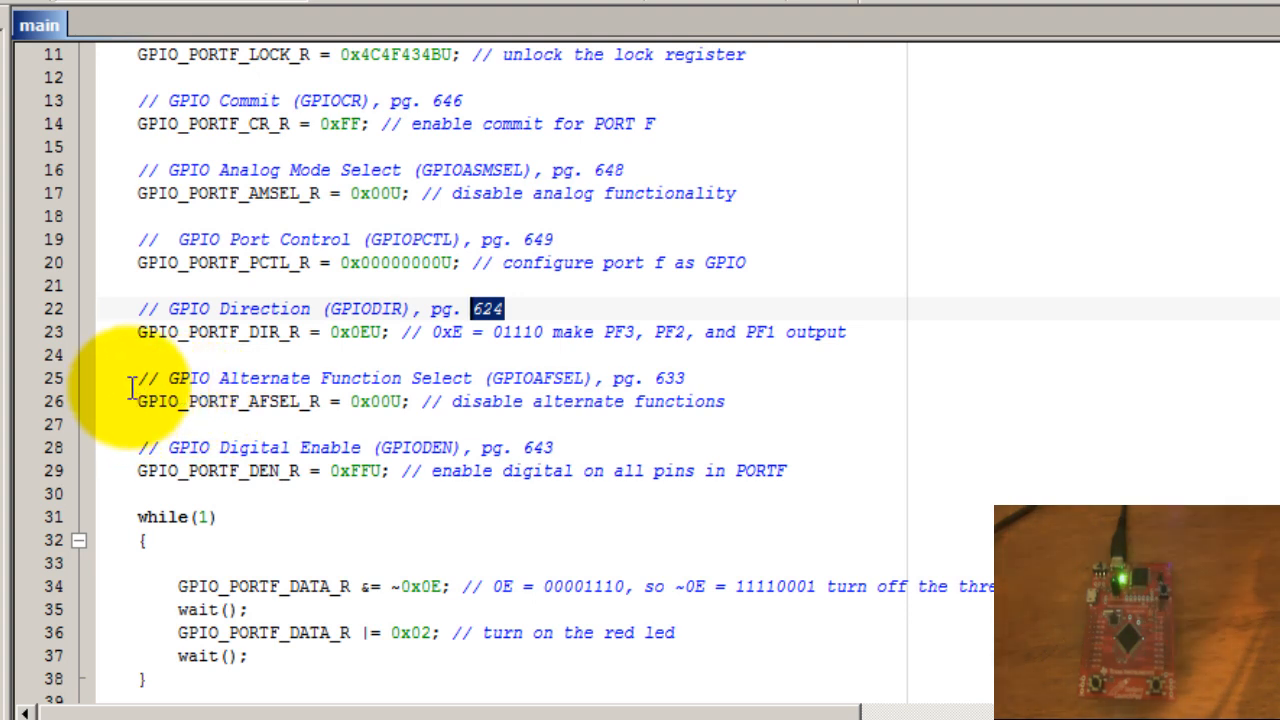
pyautogui.moveTo(515, 378)
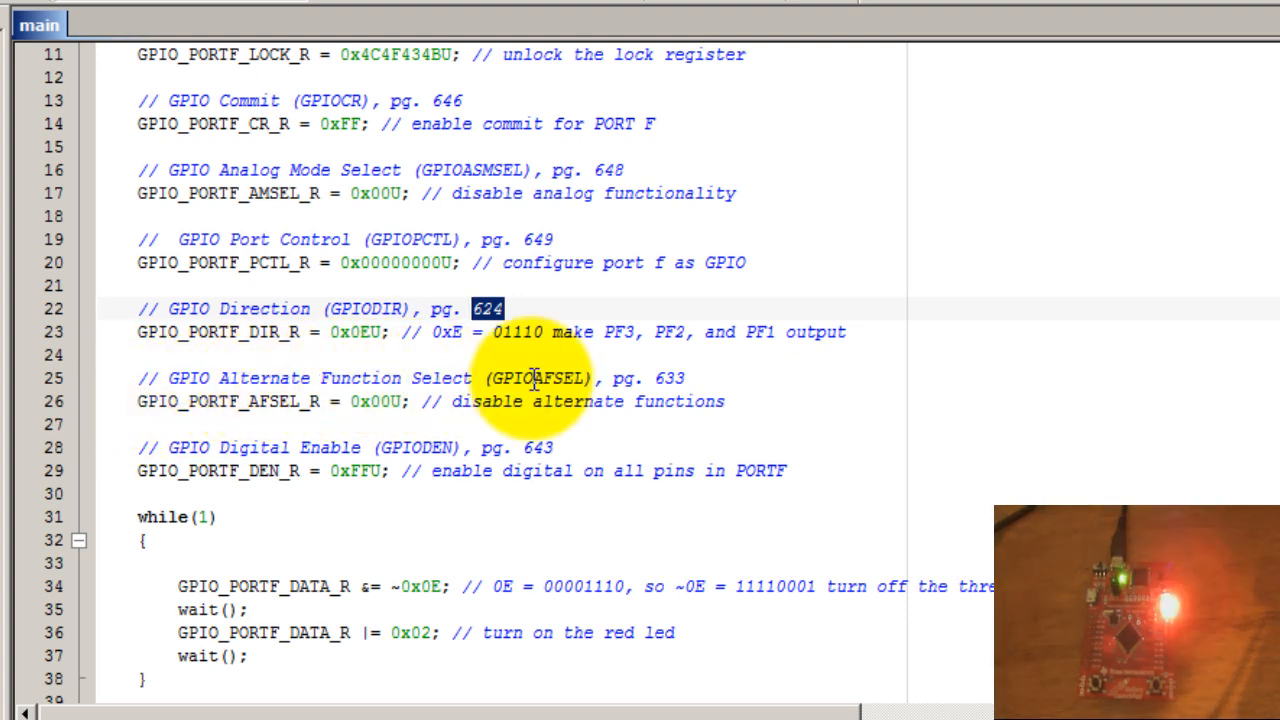
pyautogui.doubleClick(200, 409)
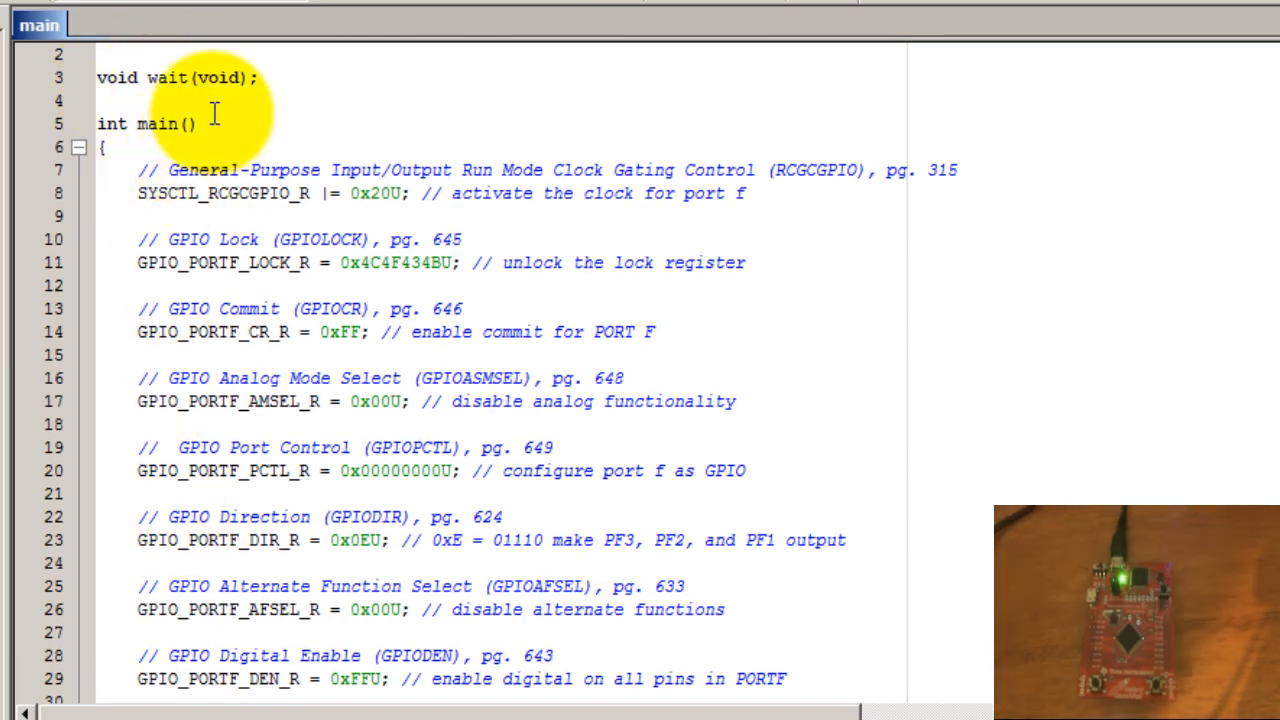
pyautogui.scroll(-3)
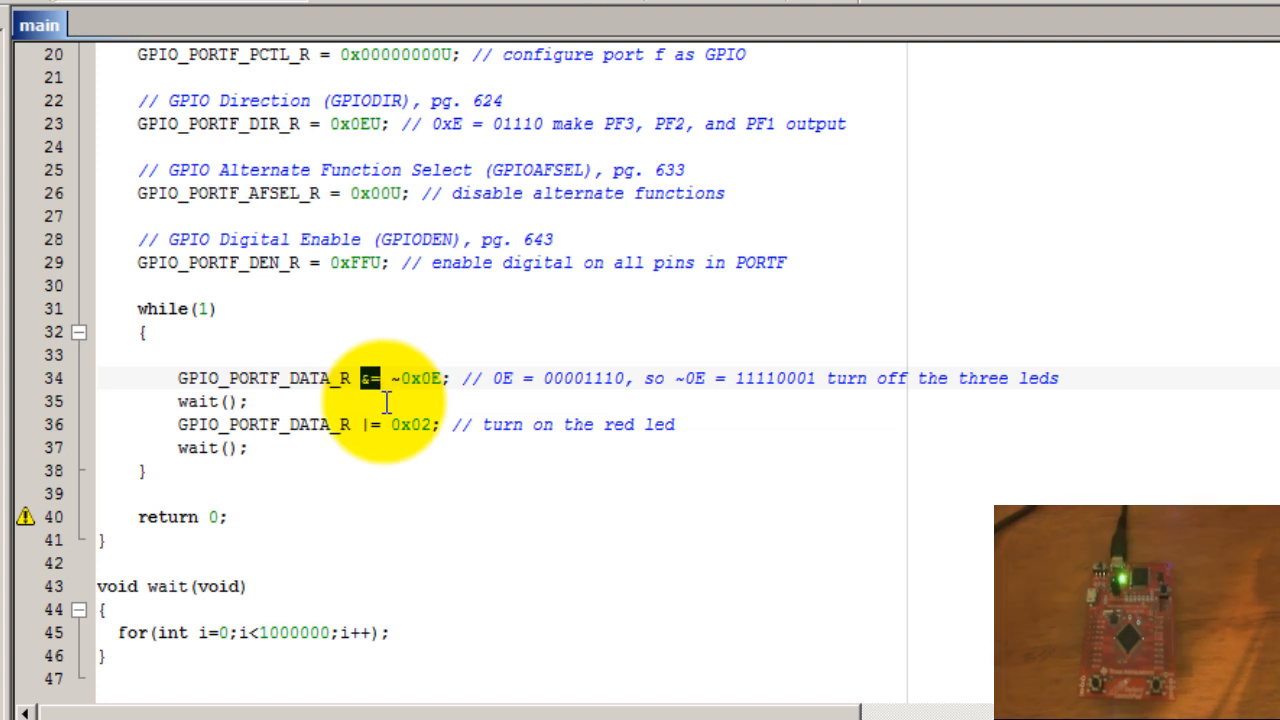
pyautogui.doubleClick(255, 374)
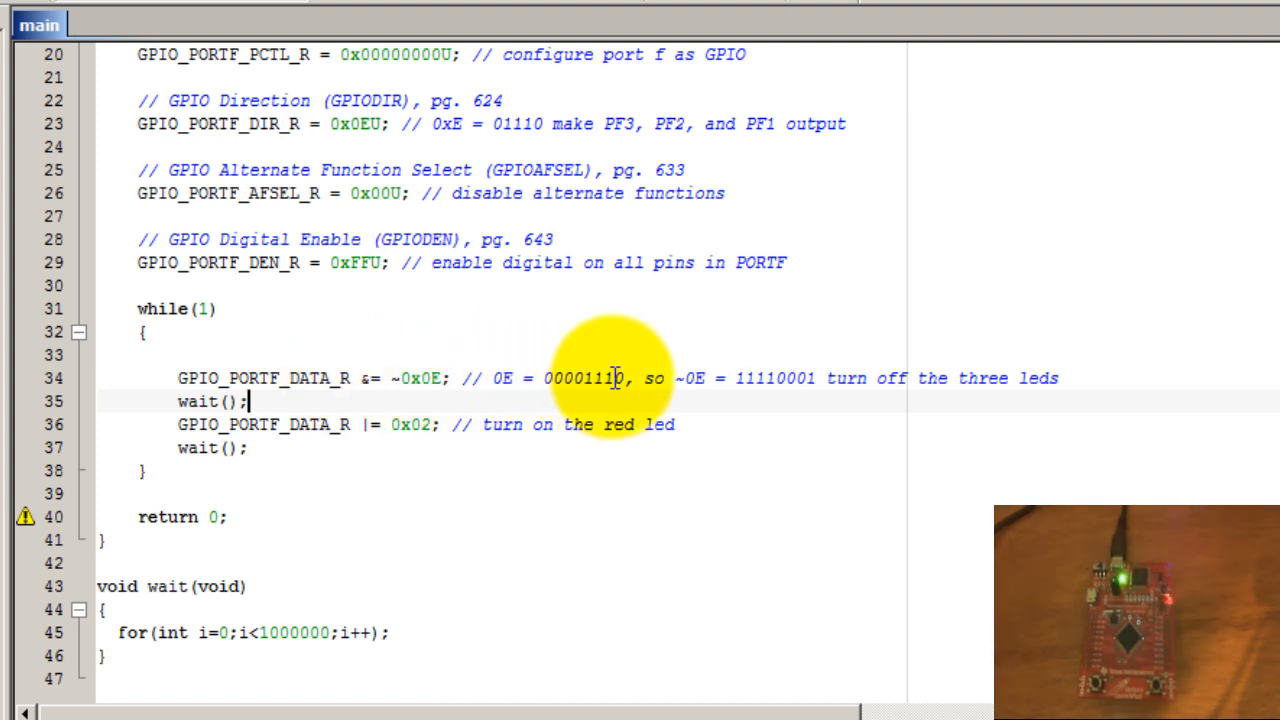
pyautogui.doubleClick(603, 378)
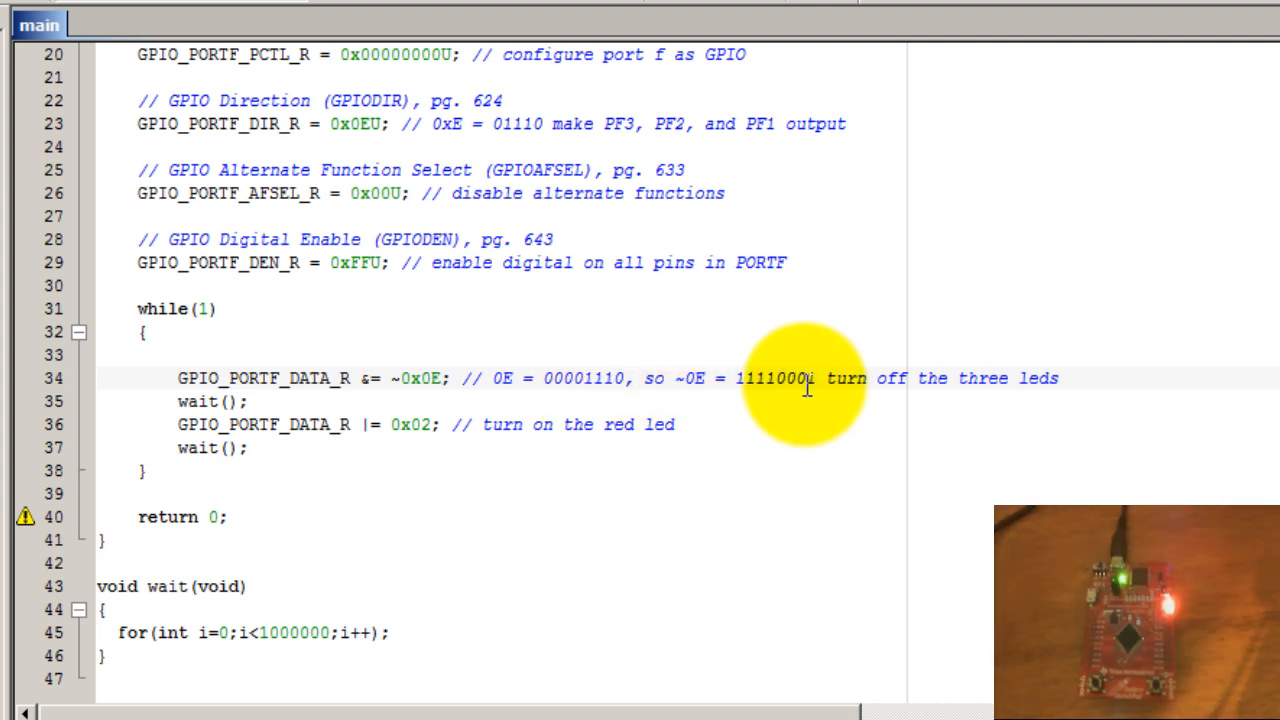
pyautogui.doubleClick(258, 371)
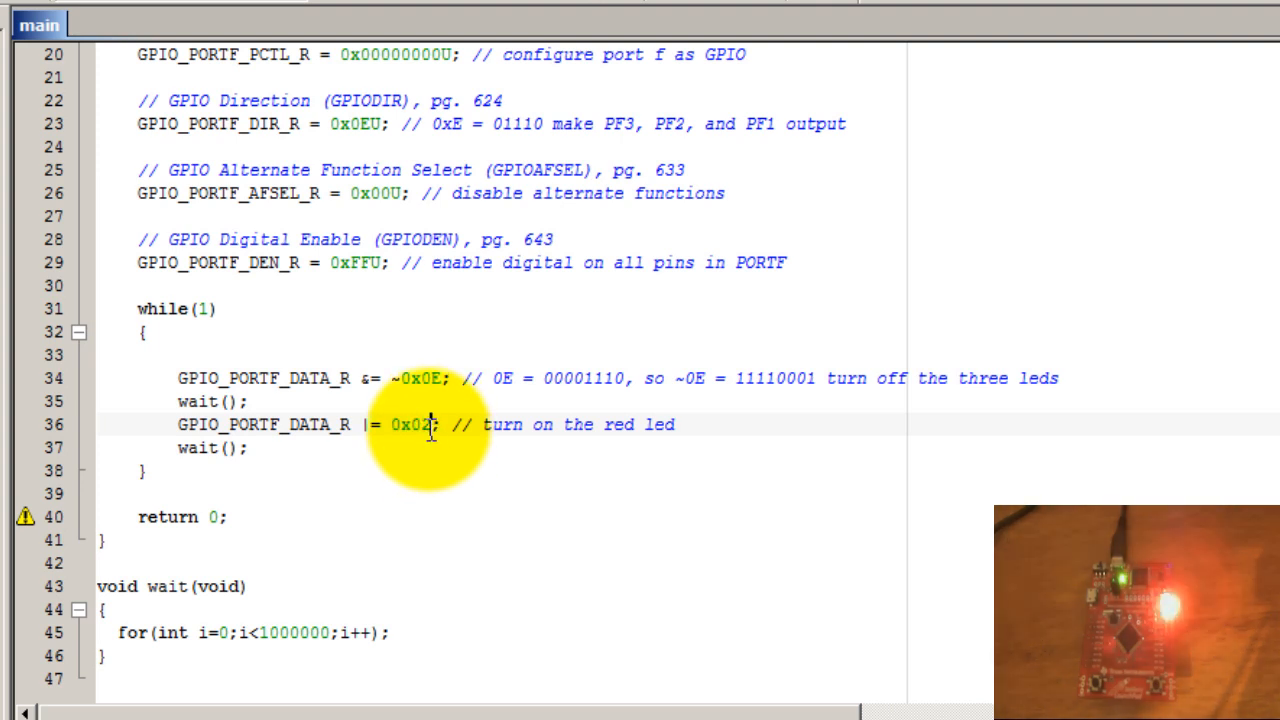
pyautogui.doubleClick(417, 425)
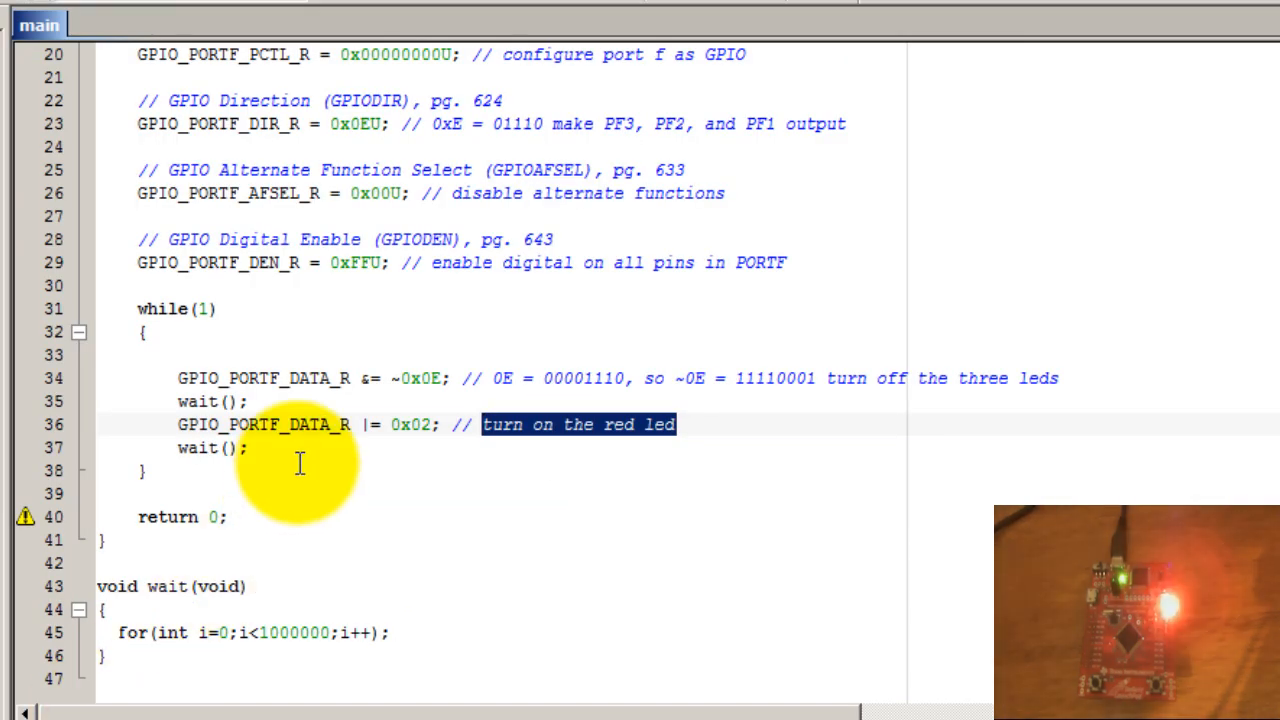
pyautogui.moveTo(398, 424)
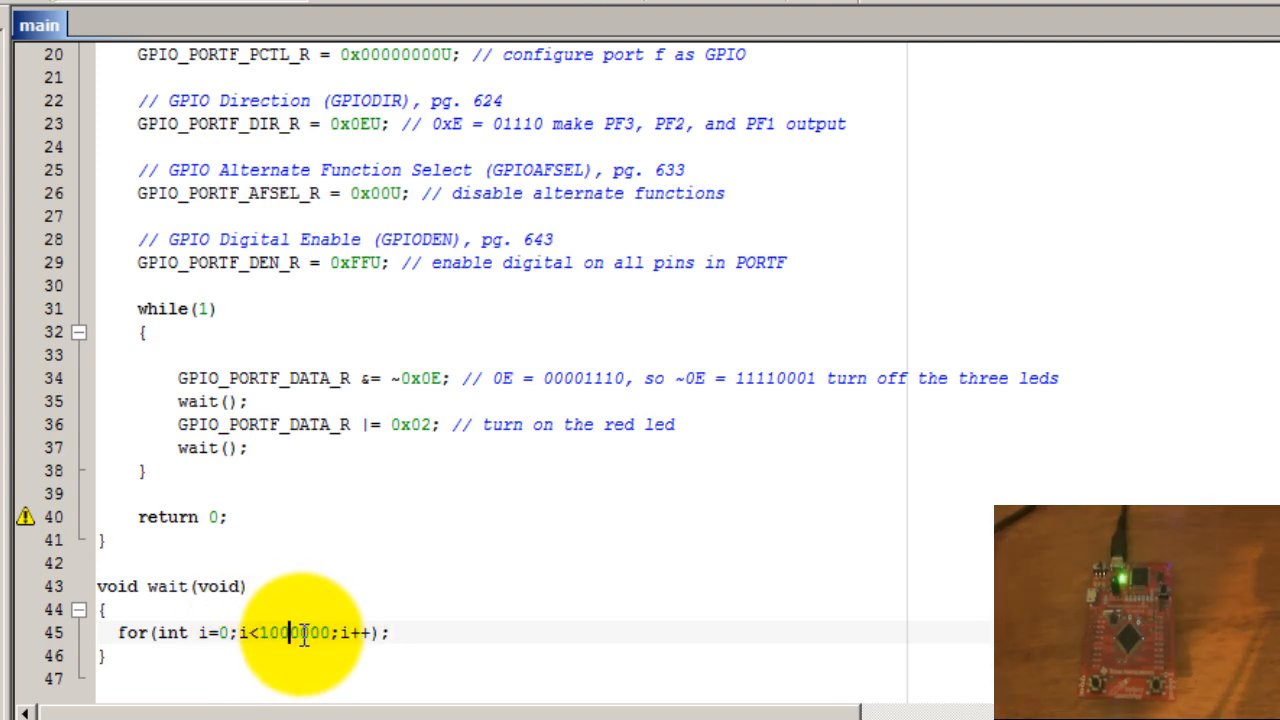
pyautogui.doubleClick(295, 640)
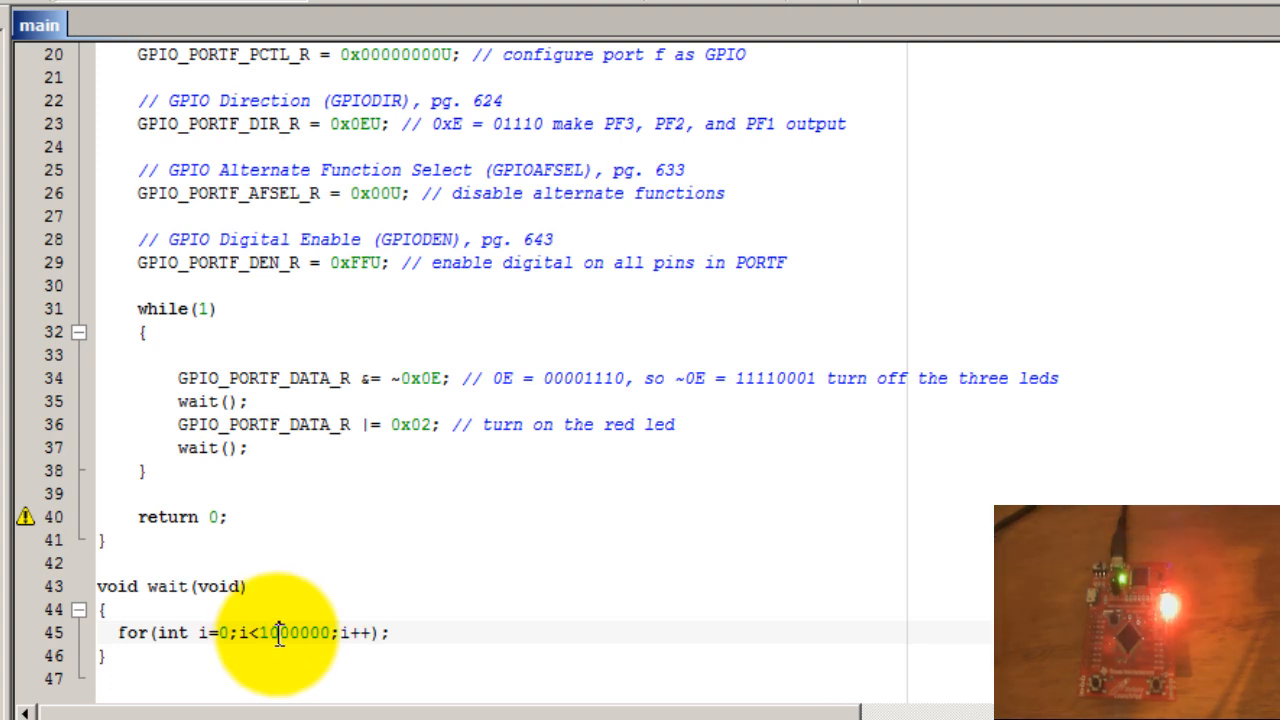
pyautogui.doubleClick(277, 641)
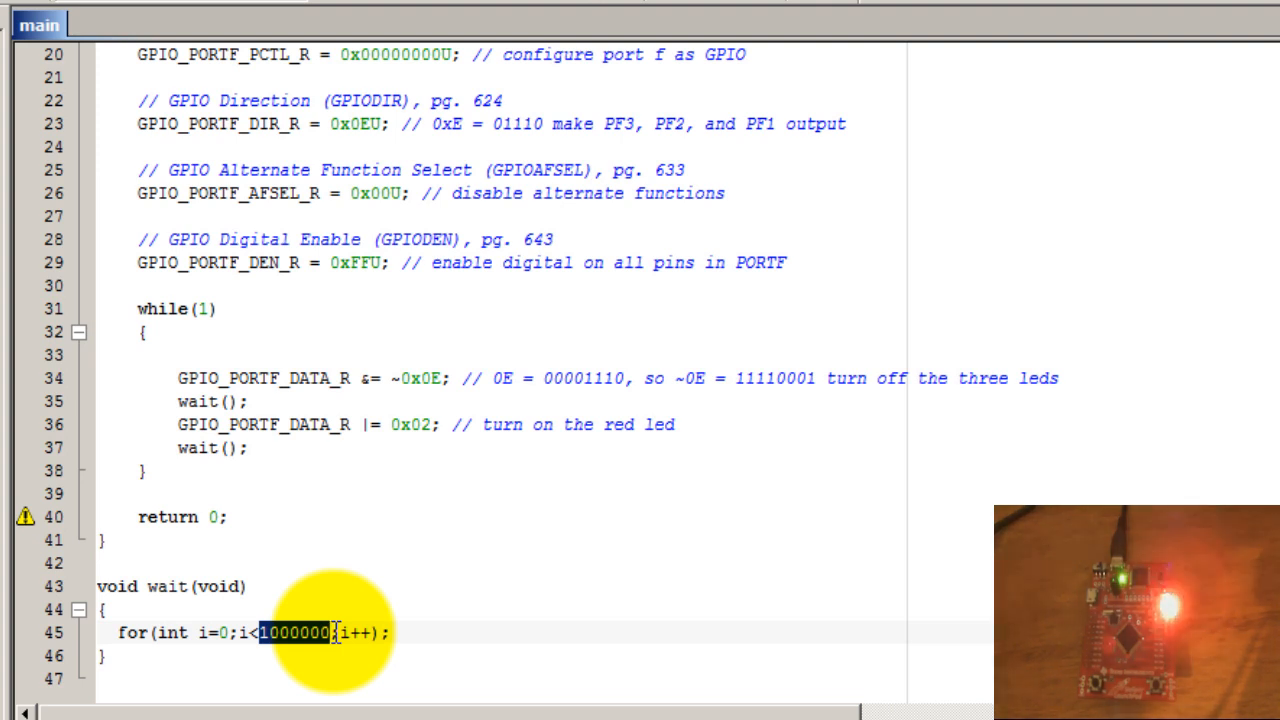
pyautogui.moveTo(123, 678)
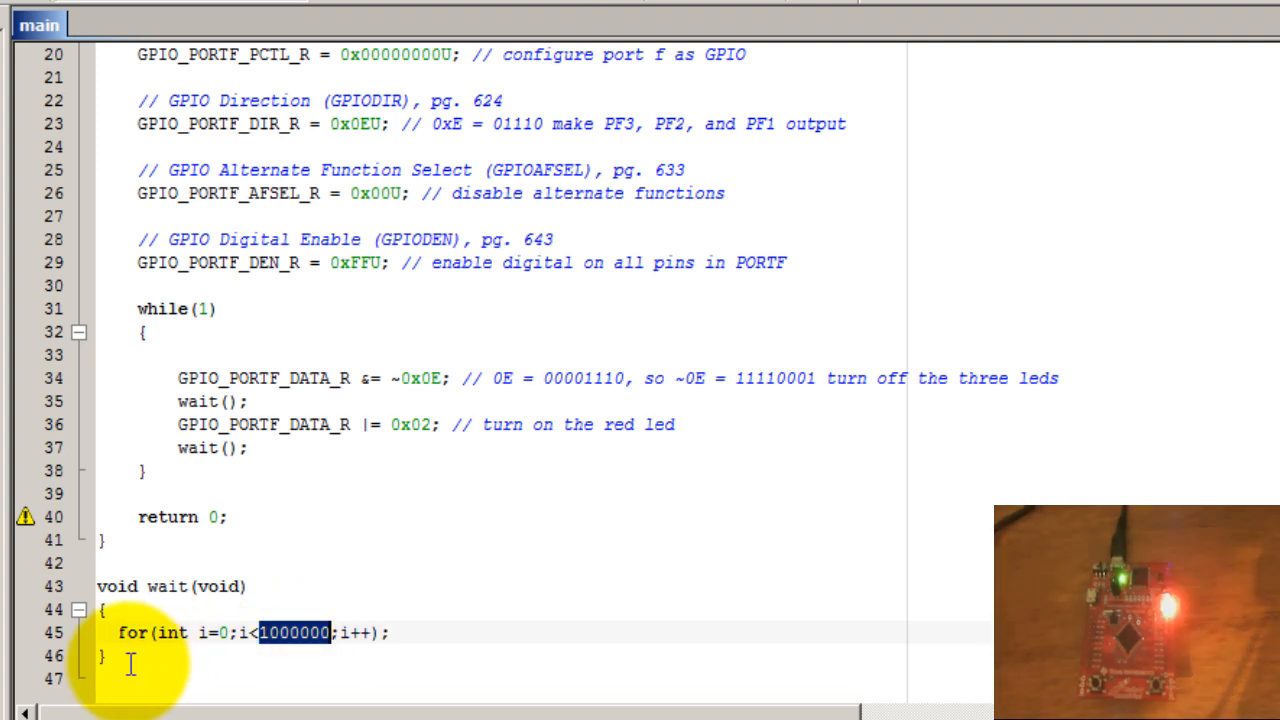